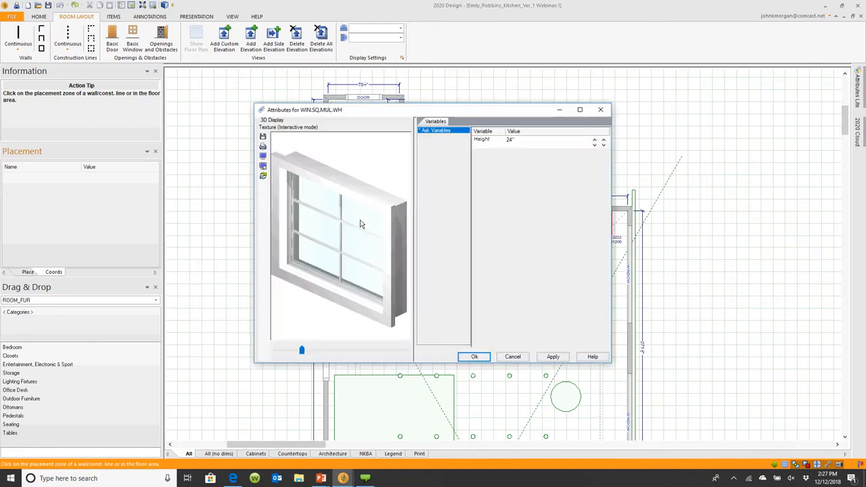
Close the window Attributes dialog and show the Walls/Construction Lines page in Preferences
{"action": "left_click_drag", "start_coordinate": [362, 225], "coordinate": [351, 248]}
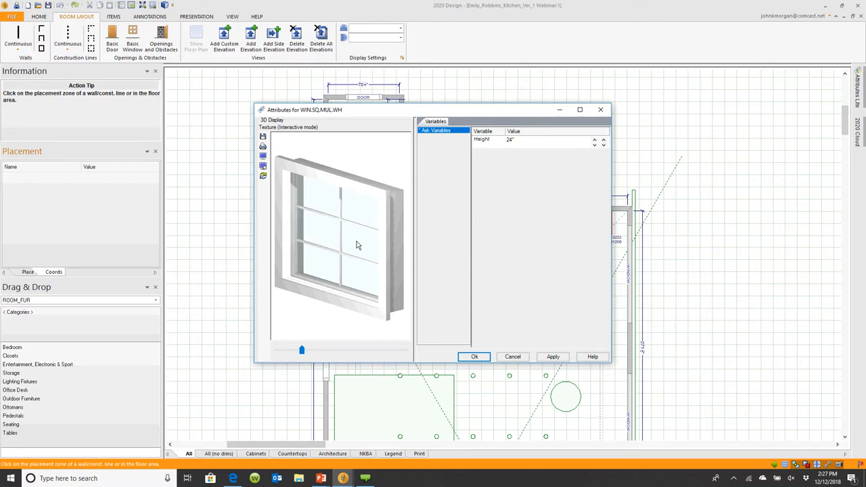
{"action": "mouse_move", "coordinate": [498, 329]}
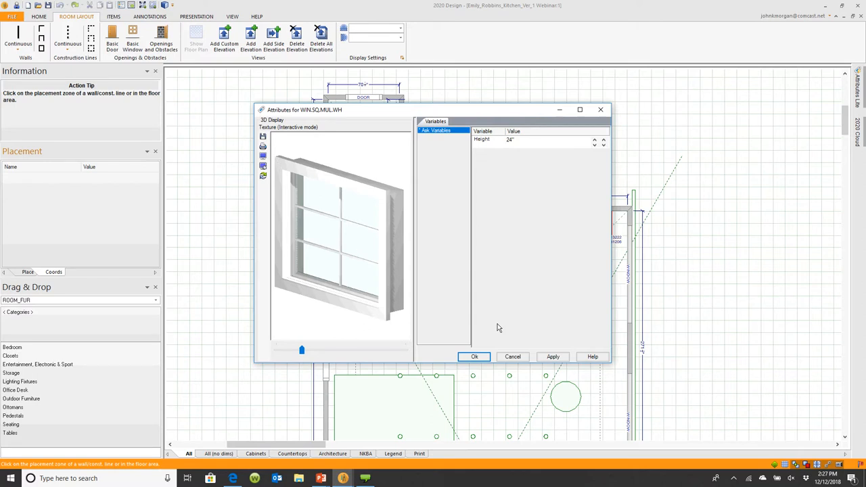
{"action": "left_click", "coordinate": [474, 357]}
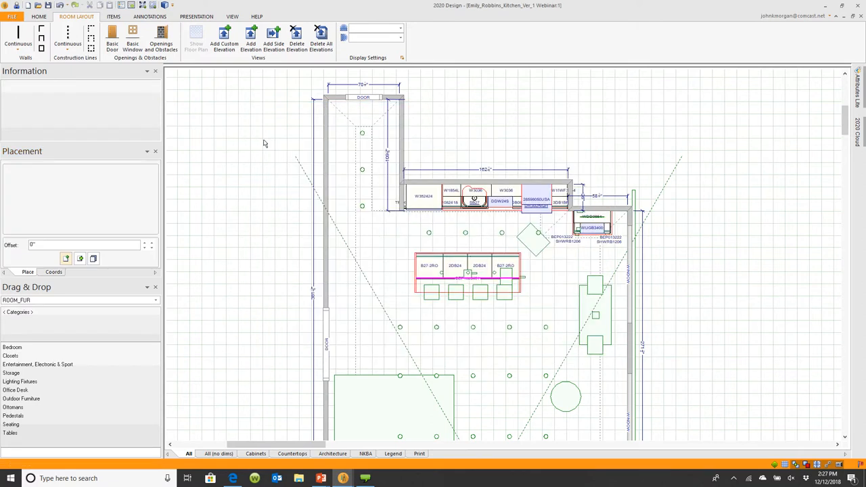
{"action": "left_click", "coordinate": [11, 17]}
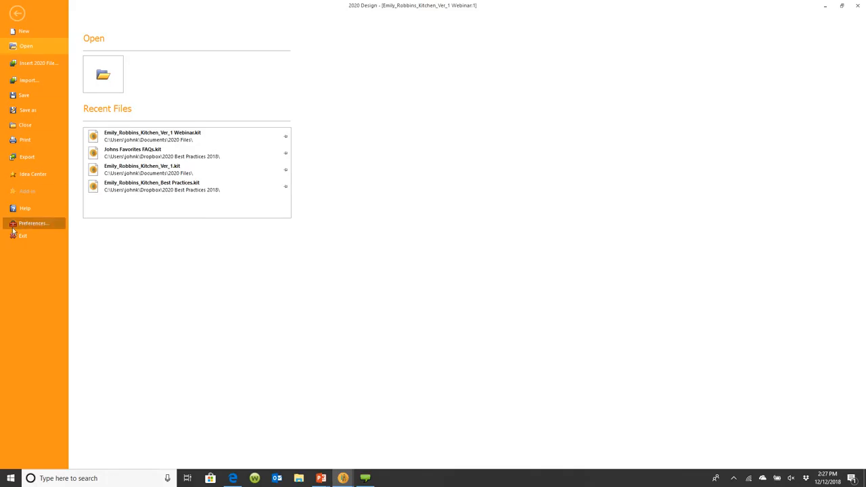
{"action": "left_click", "coordinate": [34, 223]}
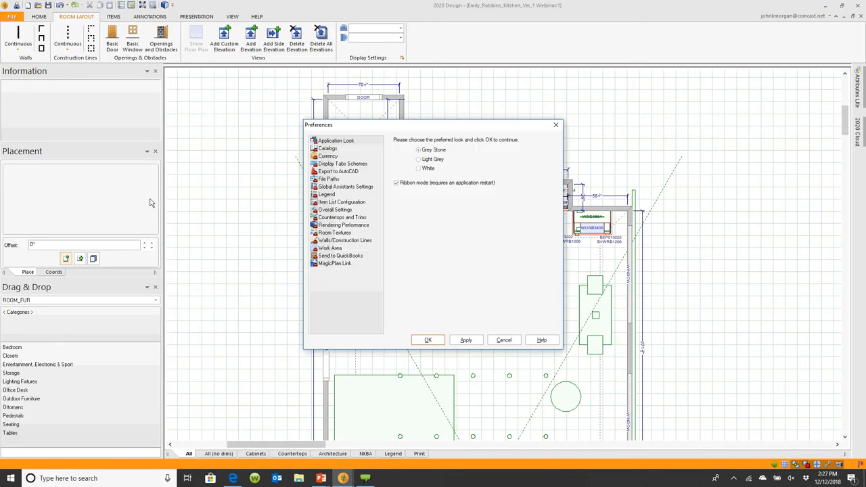
{"action": "left_click", "coordinate": [345, 241]}
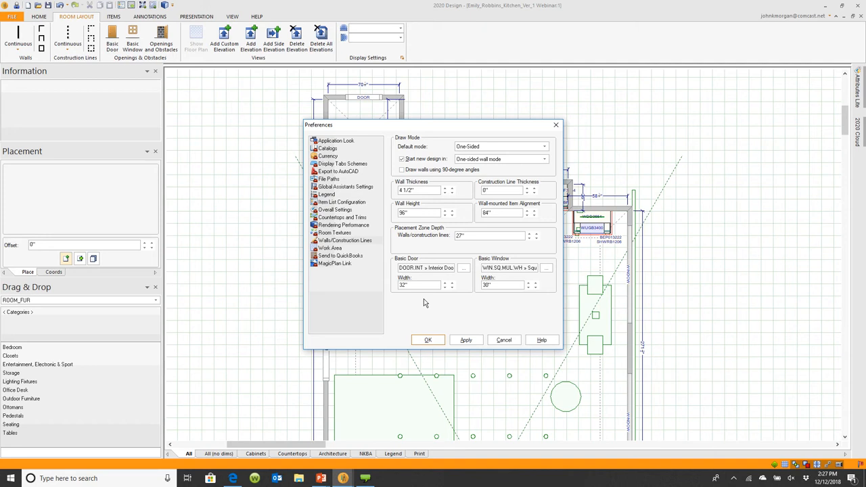
{"action": "mouse_move", "coordinate": [495, 297]}
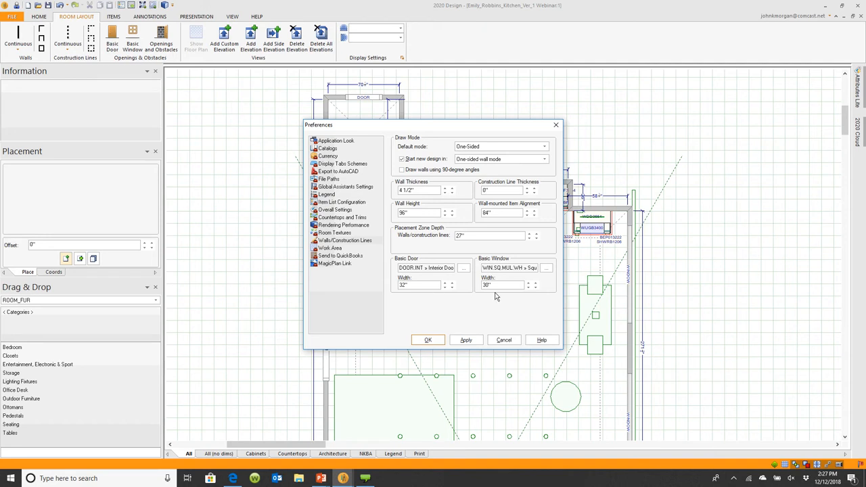
{"action": "left_click", "coordinate": [548, 268]}
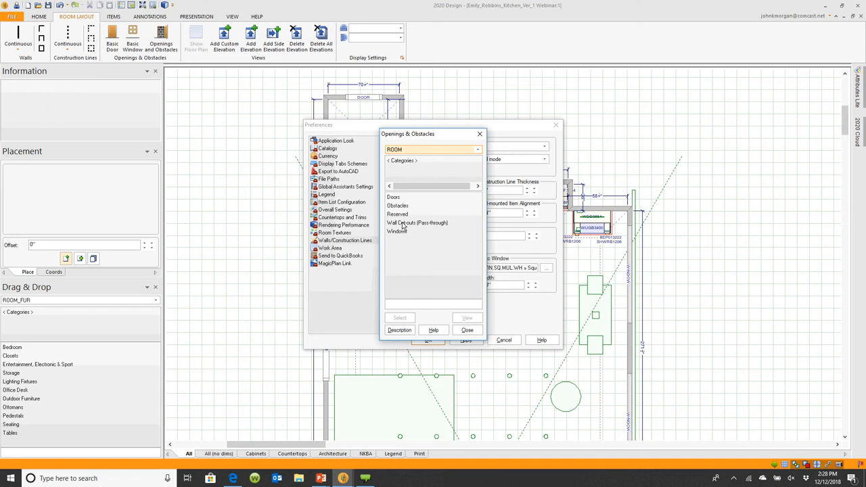
{"action": "left_click", "coordinate": [397, 230]}
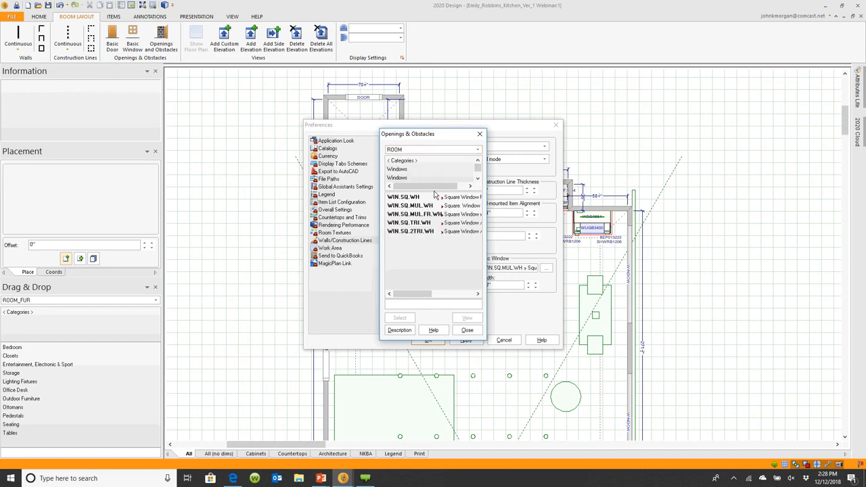
{"action": "left_click_drag", "start_coordinate": [409, 293], "coordinate": [426, 294]}
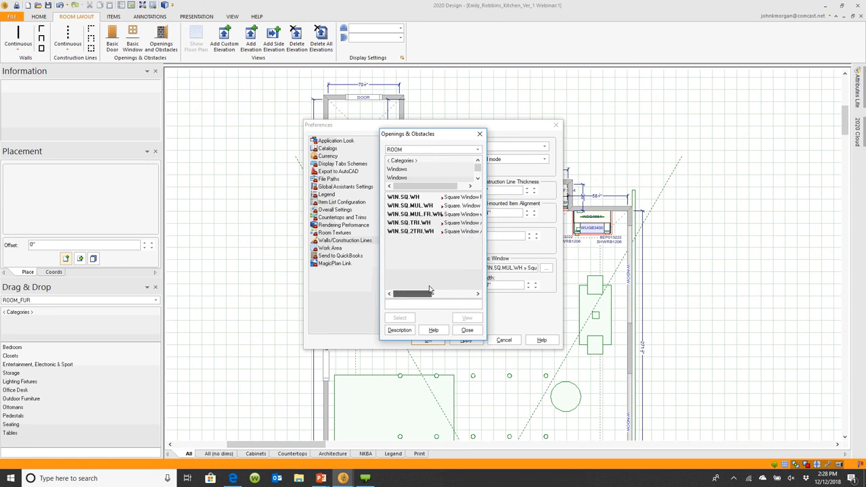
{"action": "left_click", "coordinate": [466, 330]}
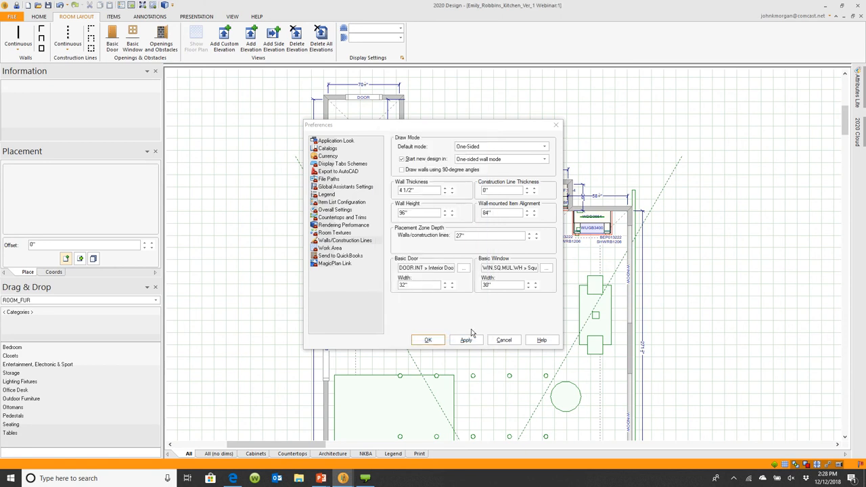